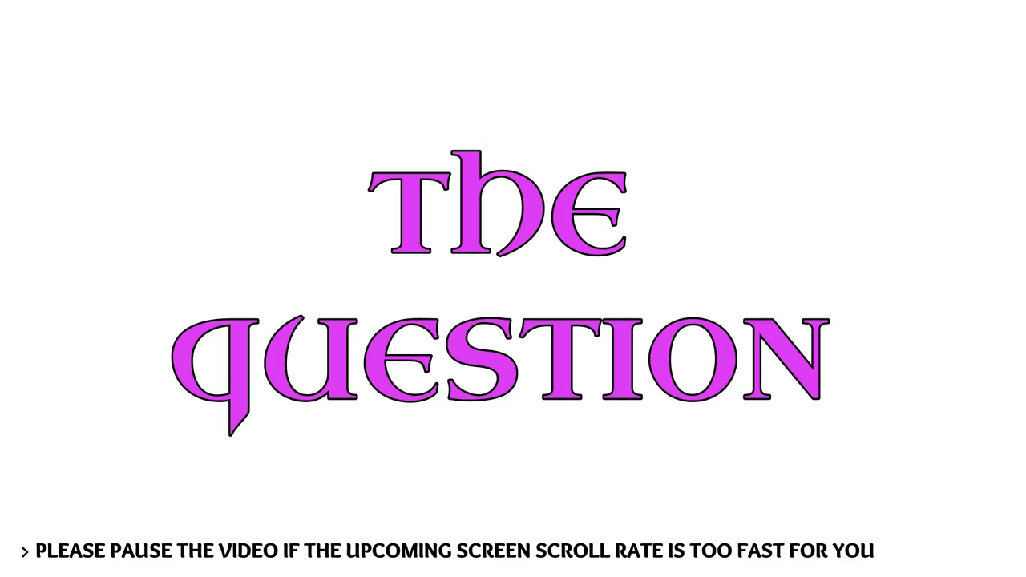
scroll("down", 3)
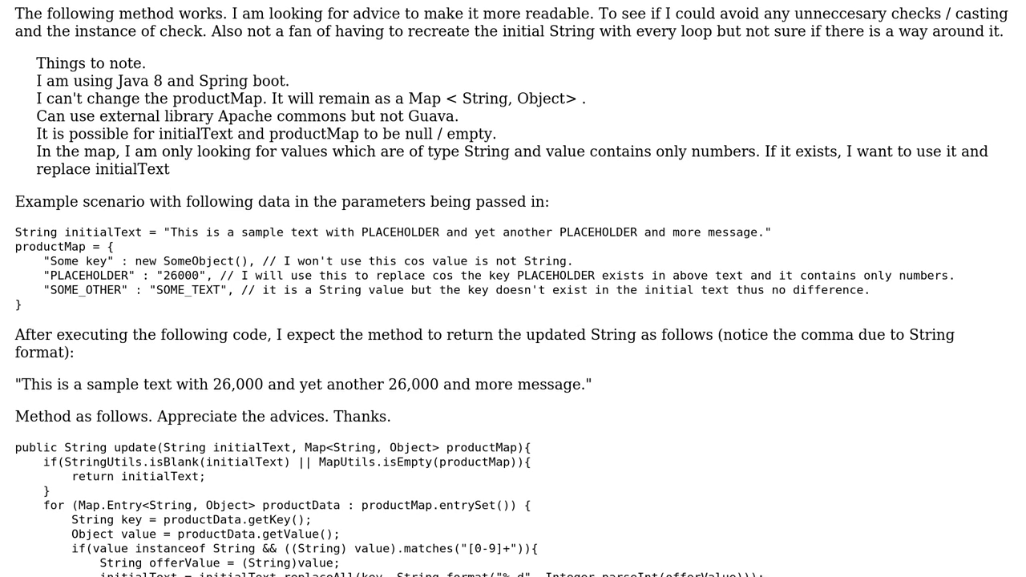
scroll("down", 3)
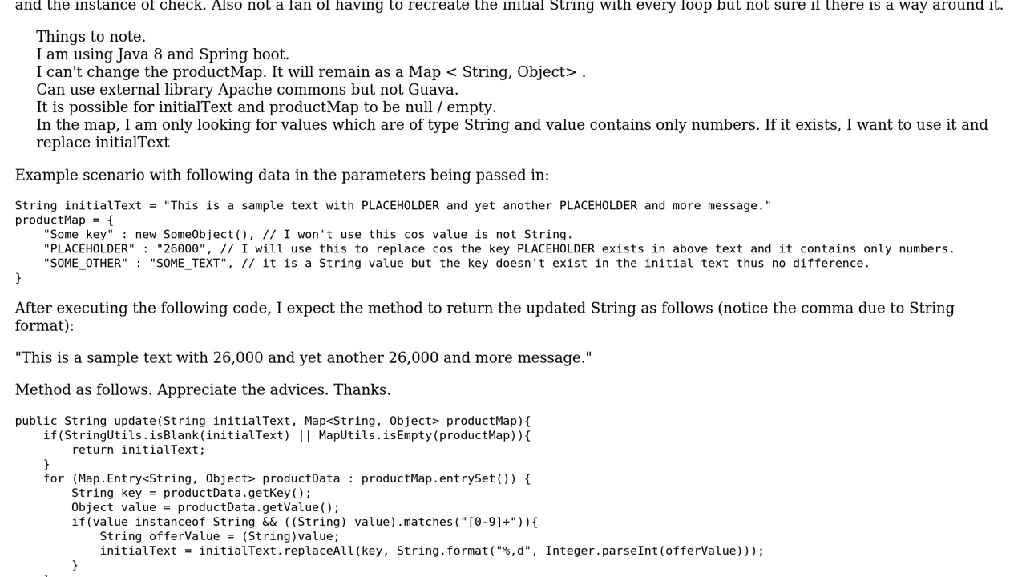
scroll("down", 3)
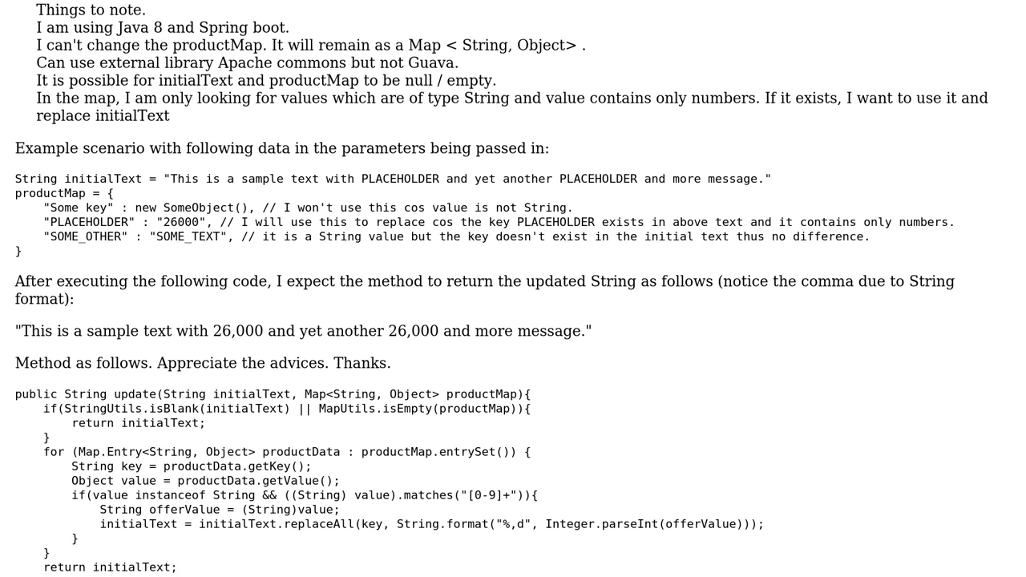
scroll("down", 3)
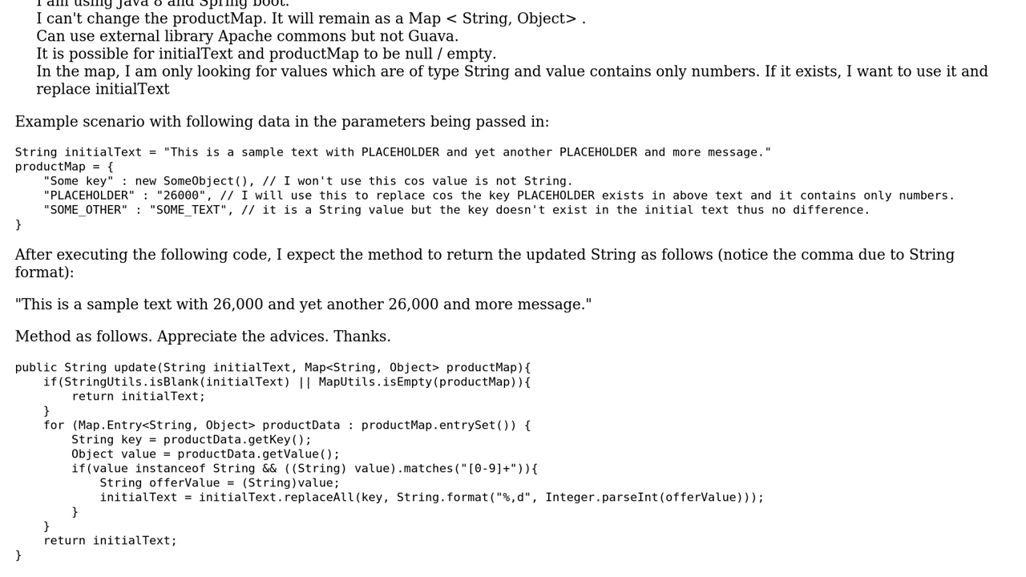
scroll("down", 3)
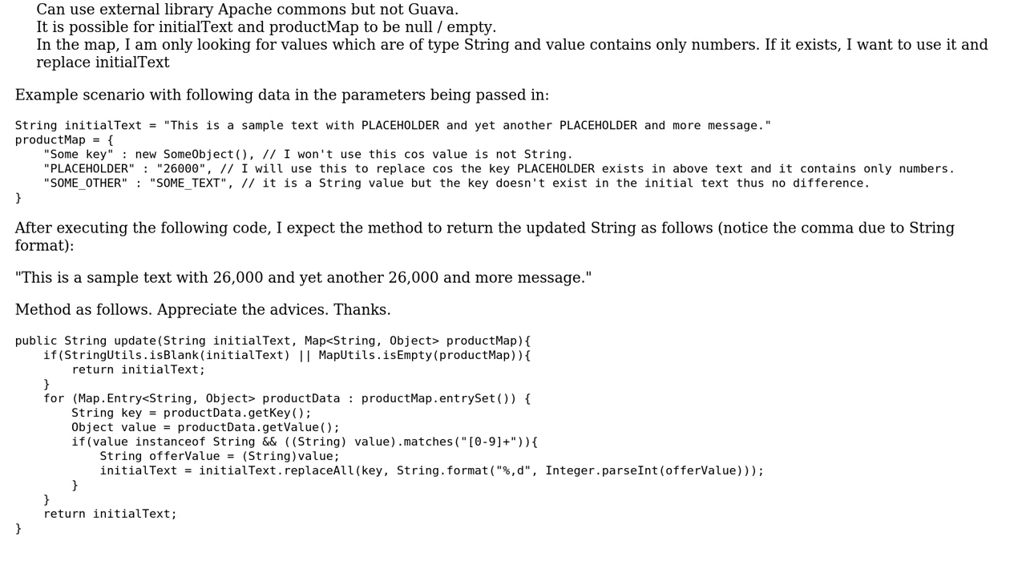
scroll("down", 3)
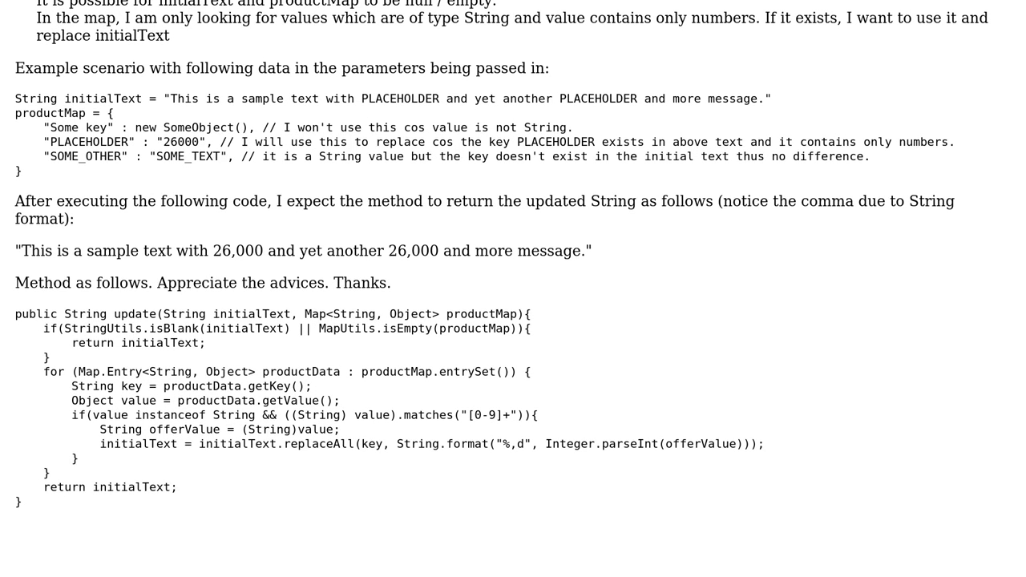
scroll("down", 3)
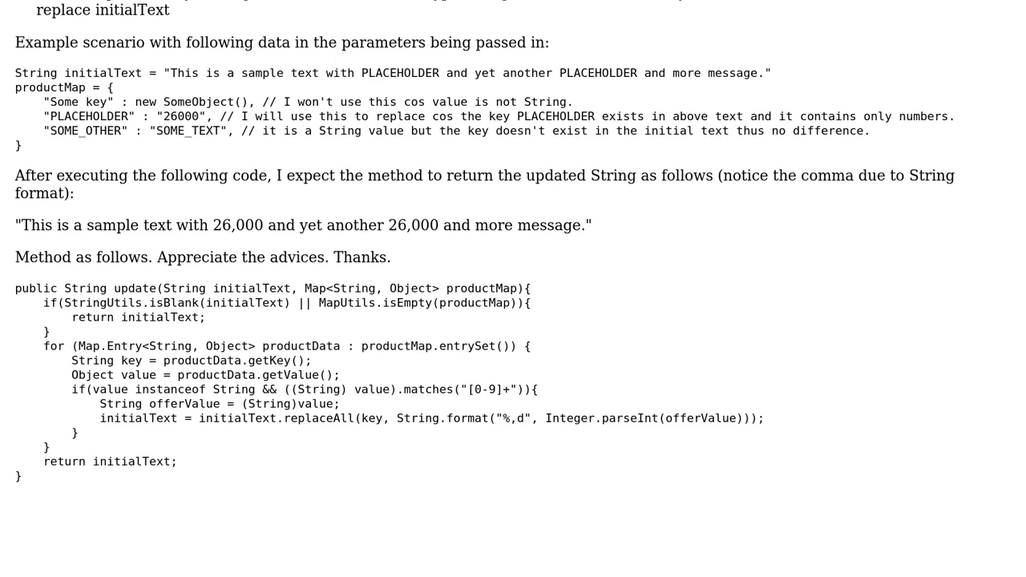
scroll("up", 3)
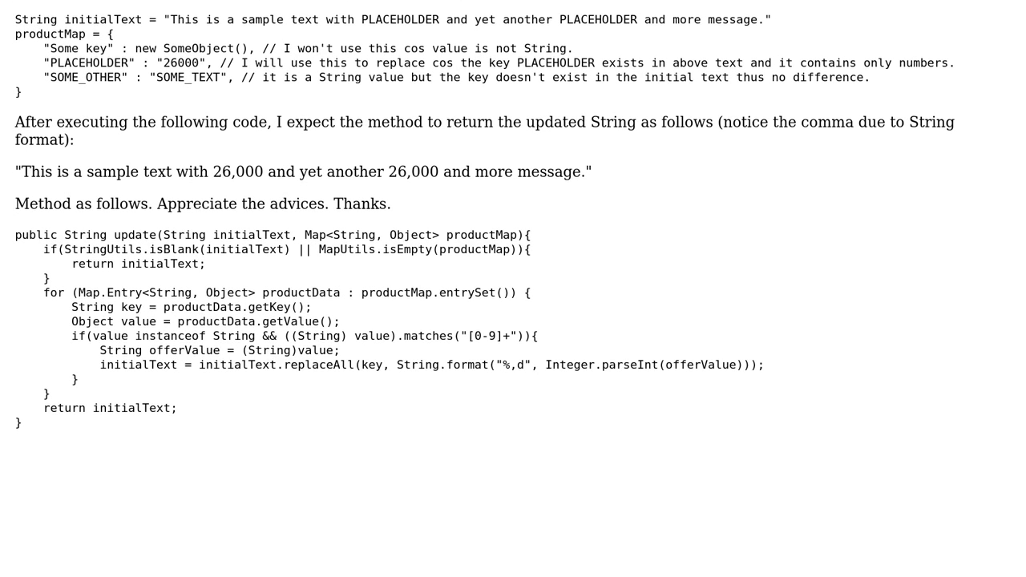
scroll("down", 3)
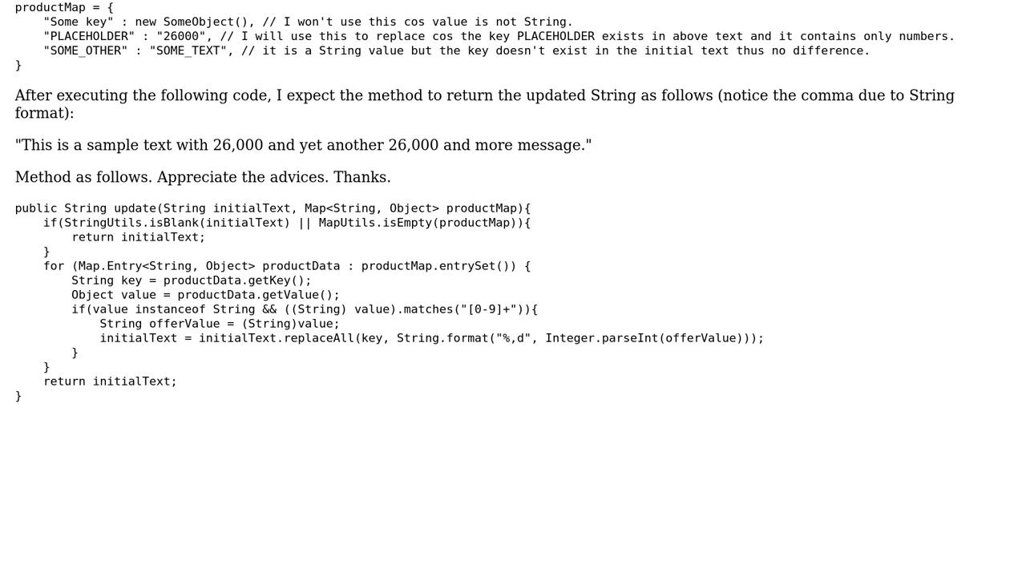
scroll("down", 3)
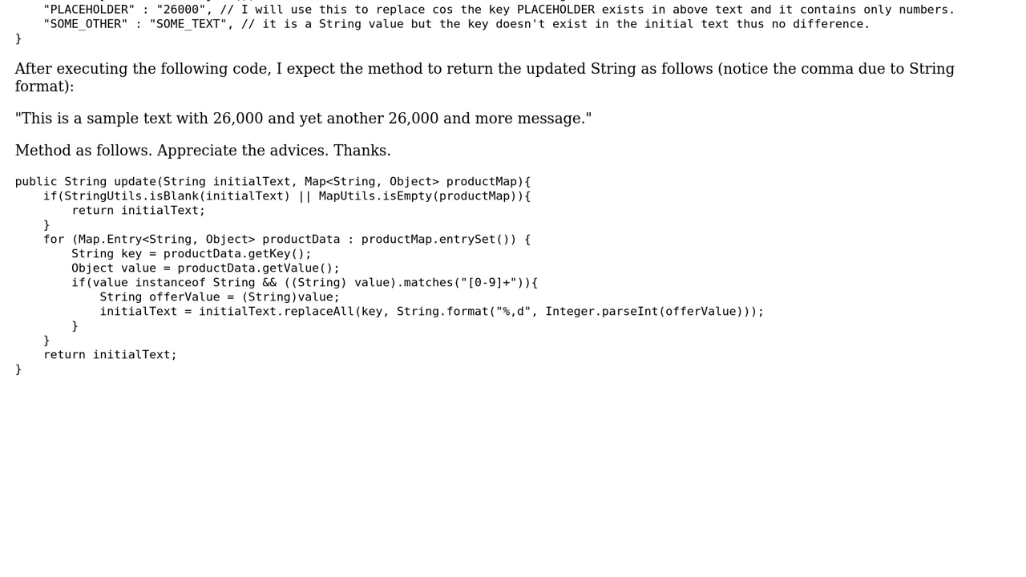
scroll("down", 3)
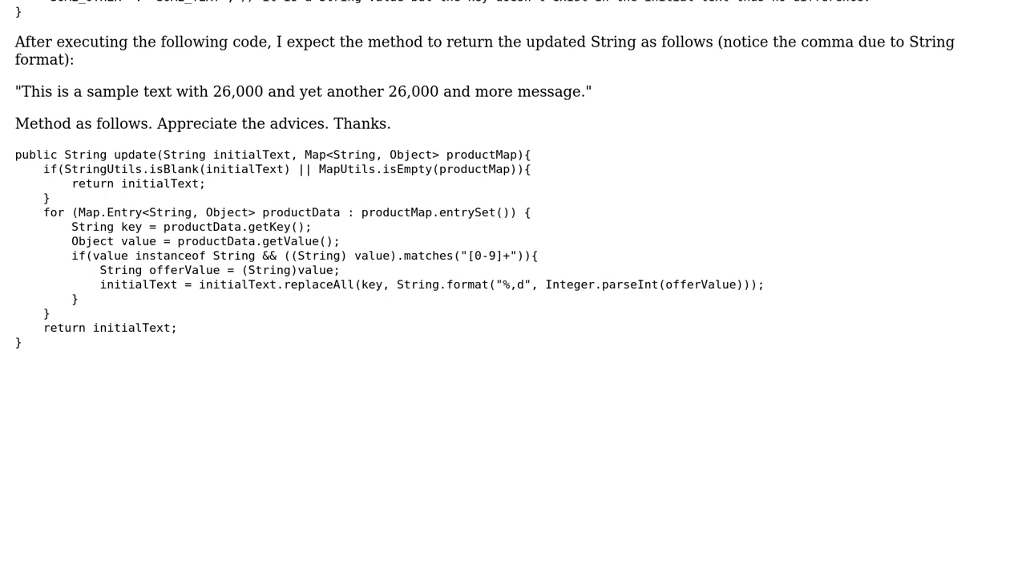
scroll("down", 3)
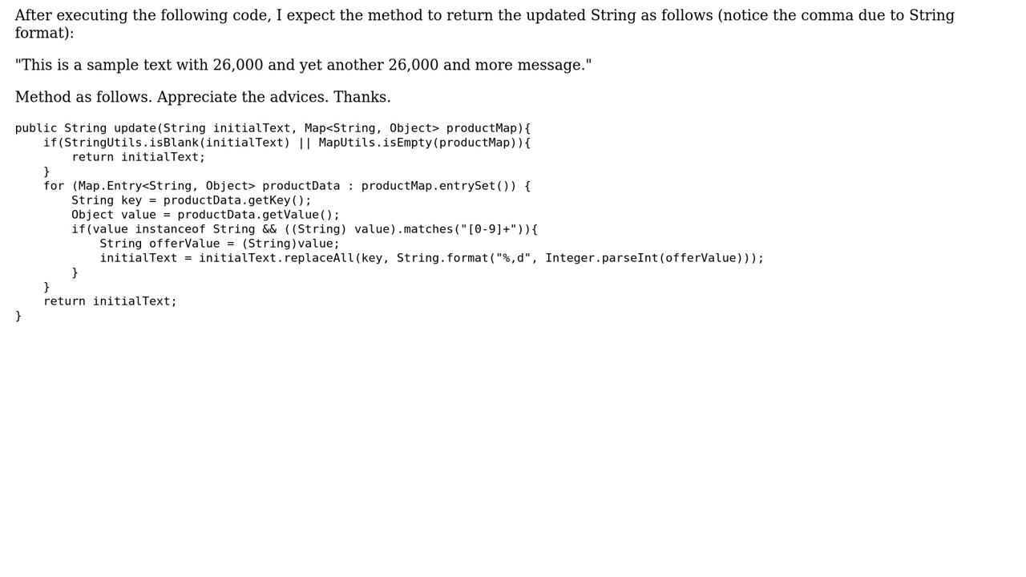
scroll("down", 3)
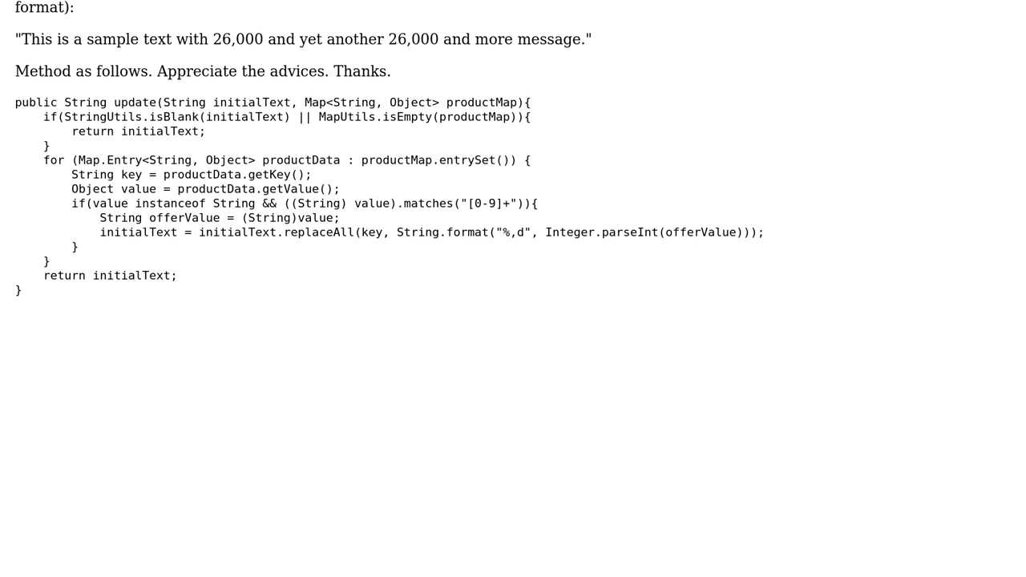
scroll("down", 3)
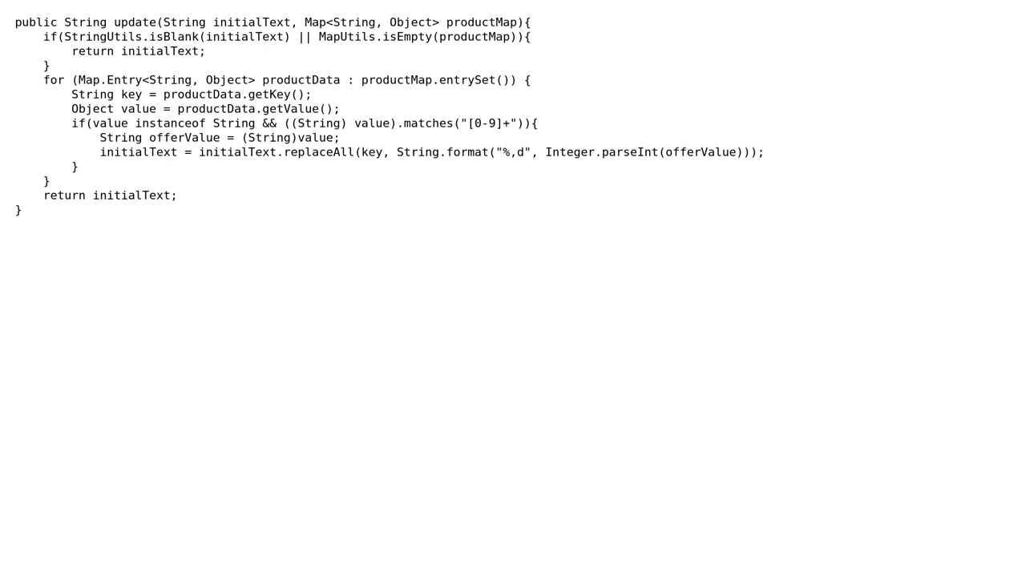
scroll("down", 3)
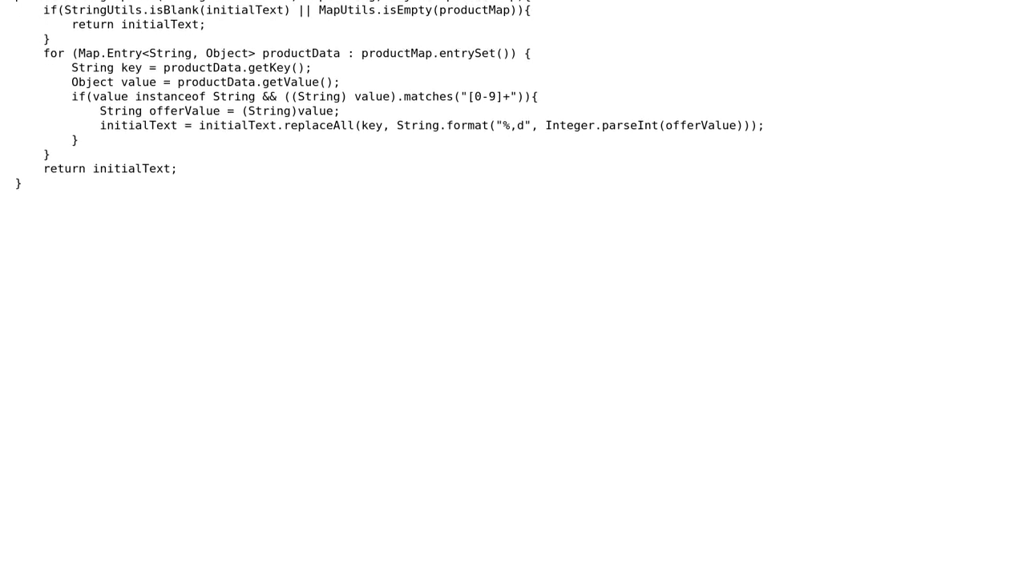
scroll("down", 3)
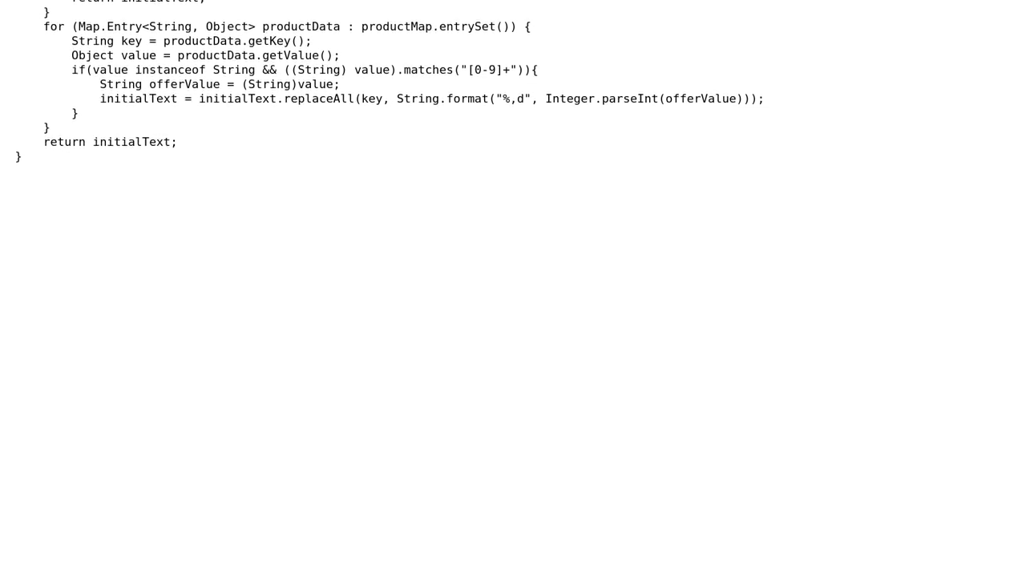
scroll("down", 3)
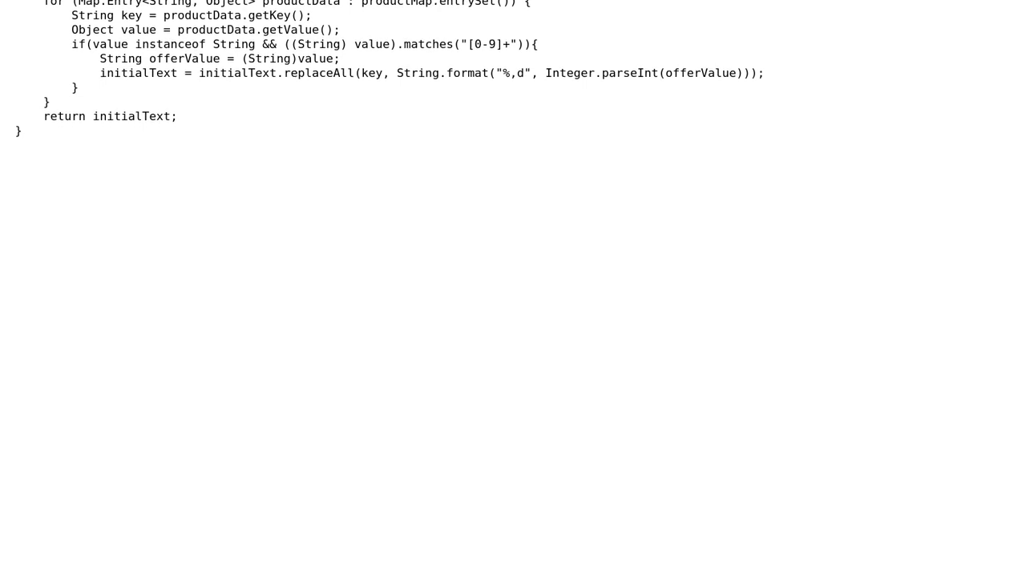
scroll("down", 3)
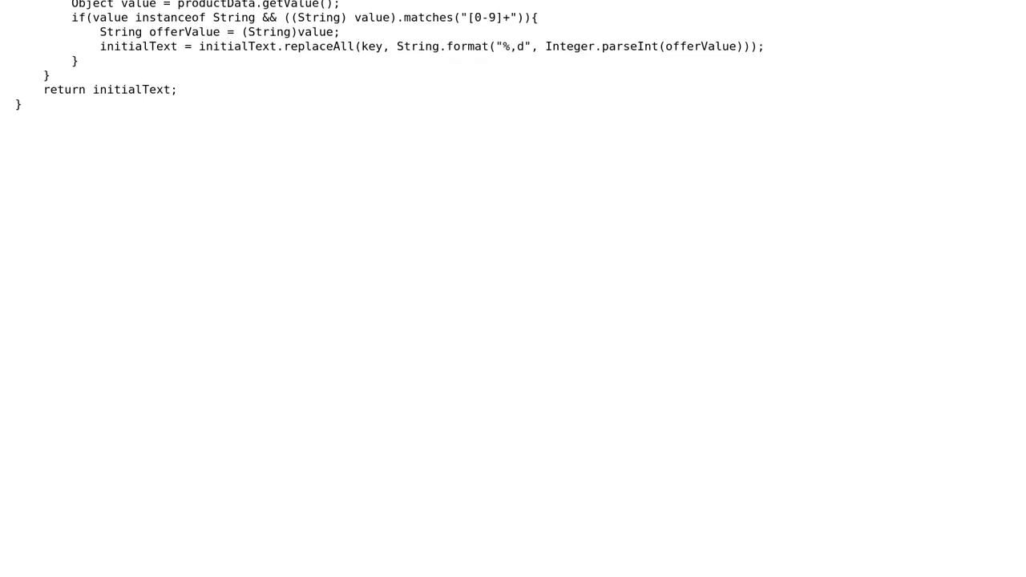
scroll("down", 3)
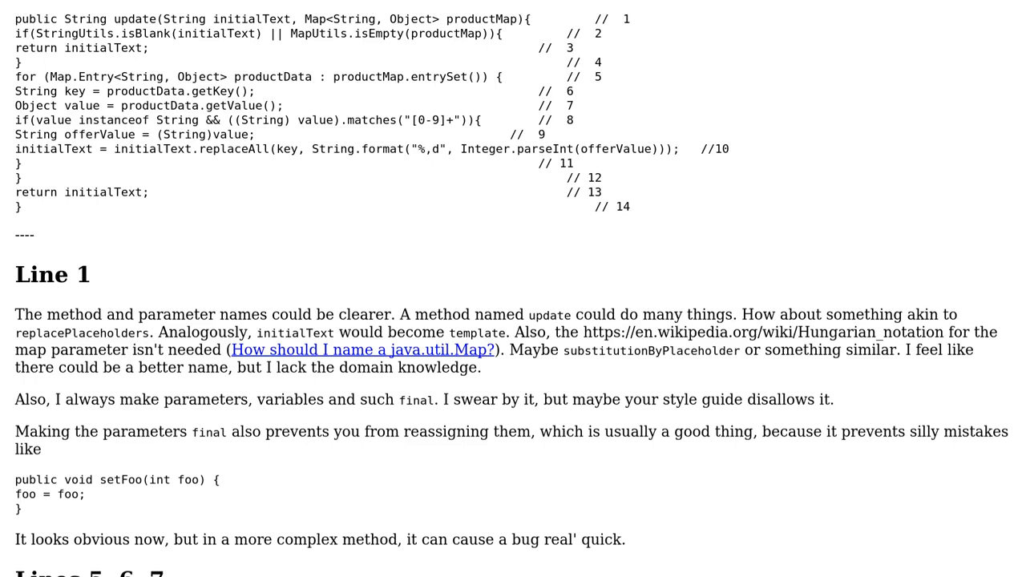
scroll("down", 3)
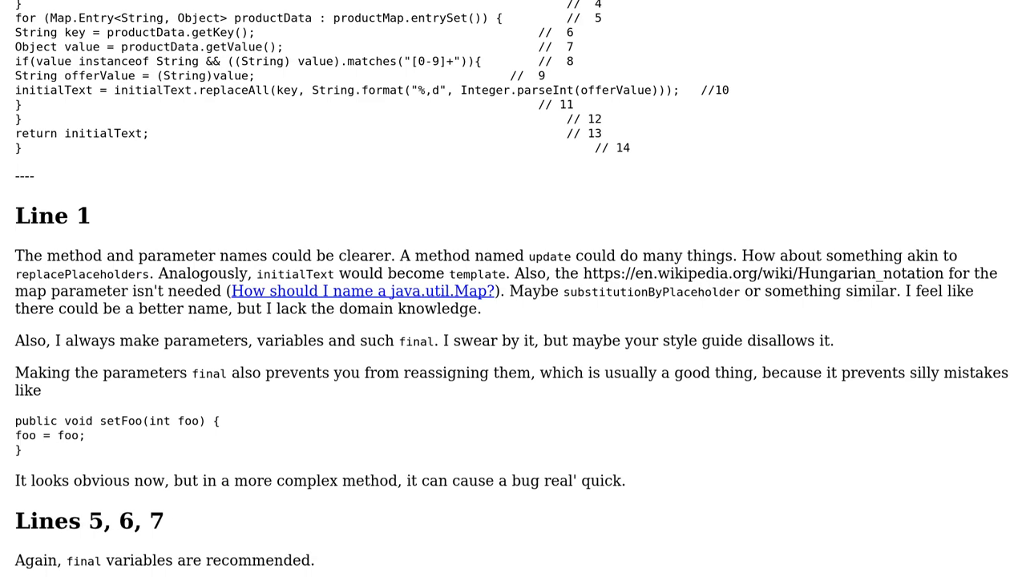
scroll("down", 3)
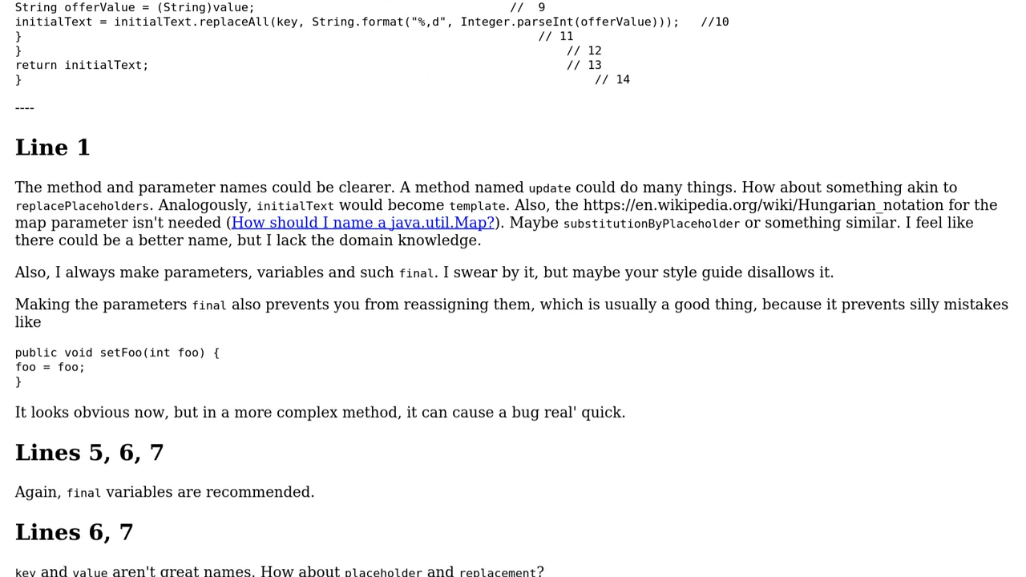
scroll("down", 3)
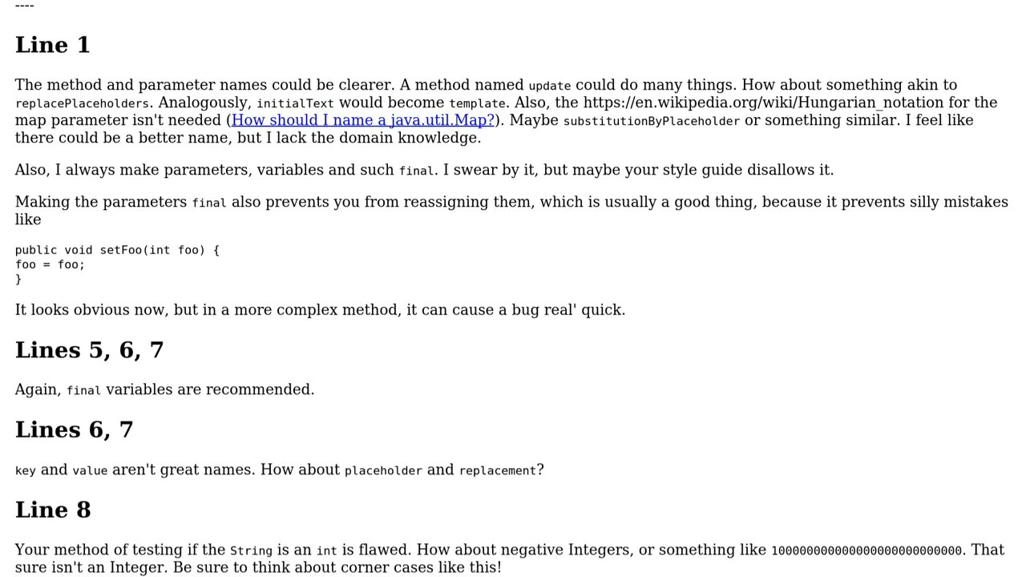
scroll("down", 3)
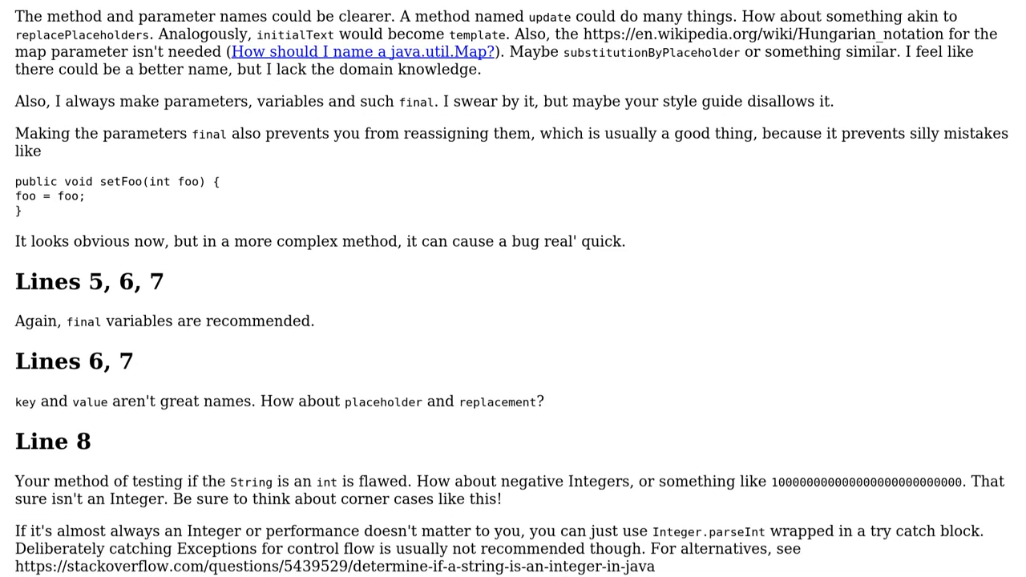
scroll("down", 3)
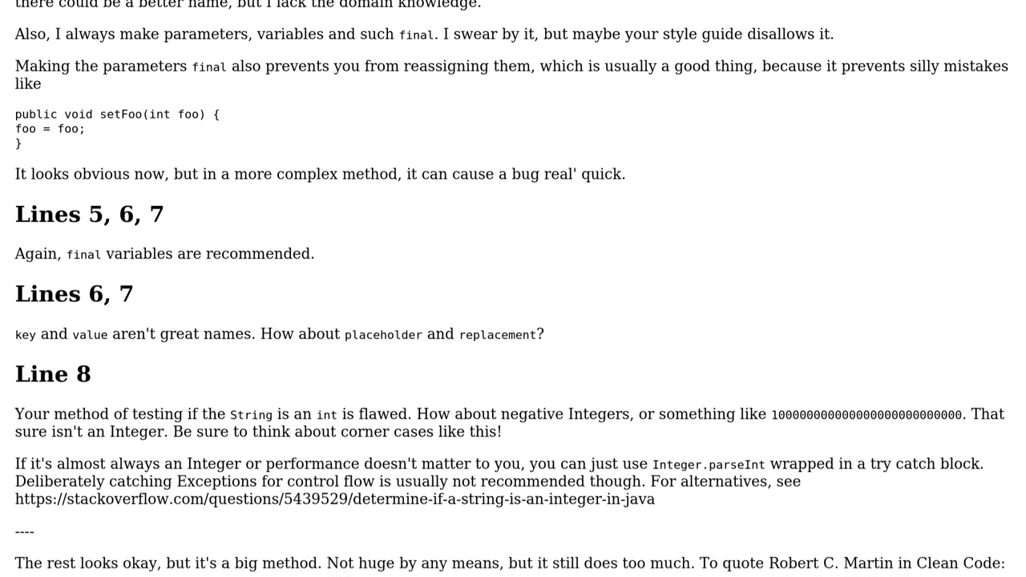
scroll("down", 3)
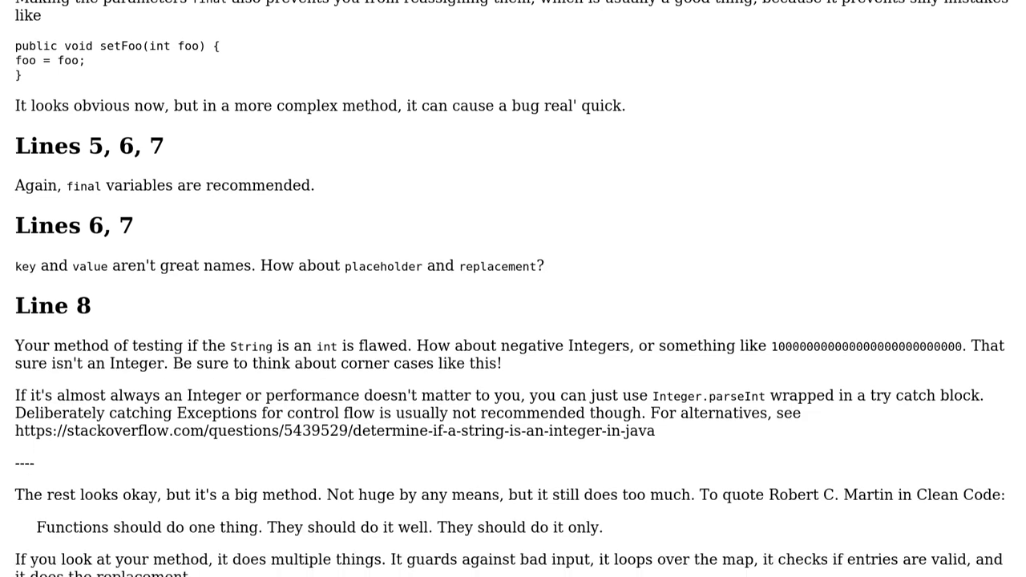
scroll("down", 3)
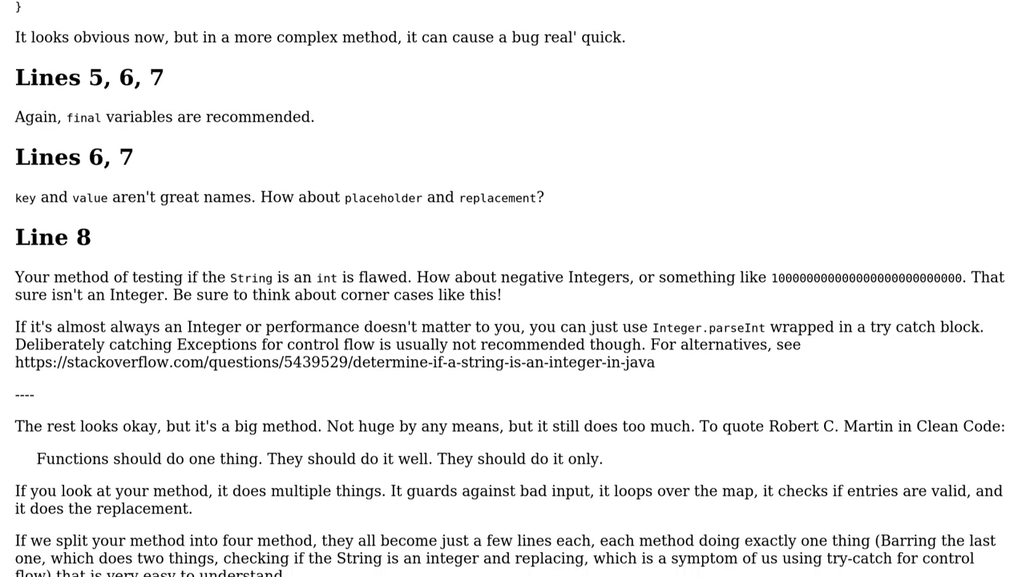
scroll("down", 3)
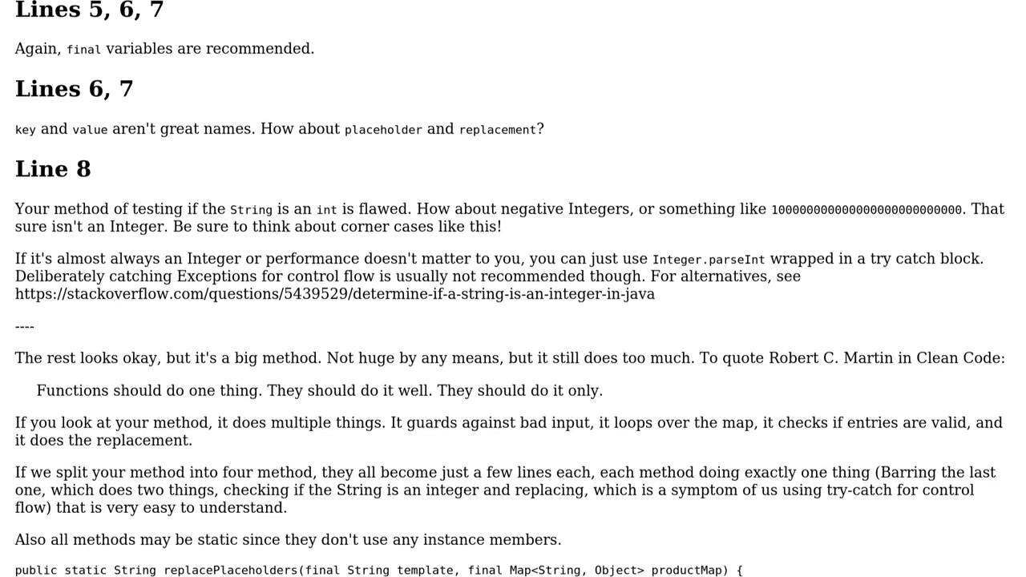
scroll("down", 3)
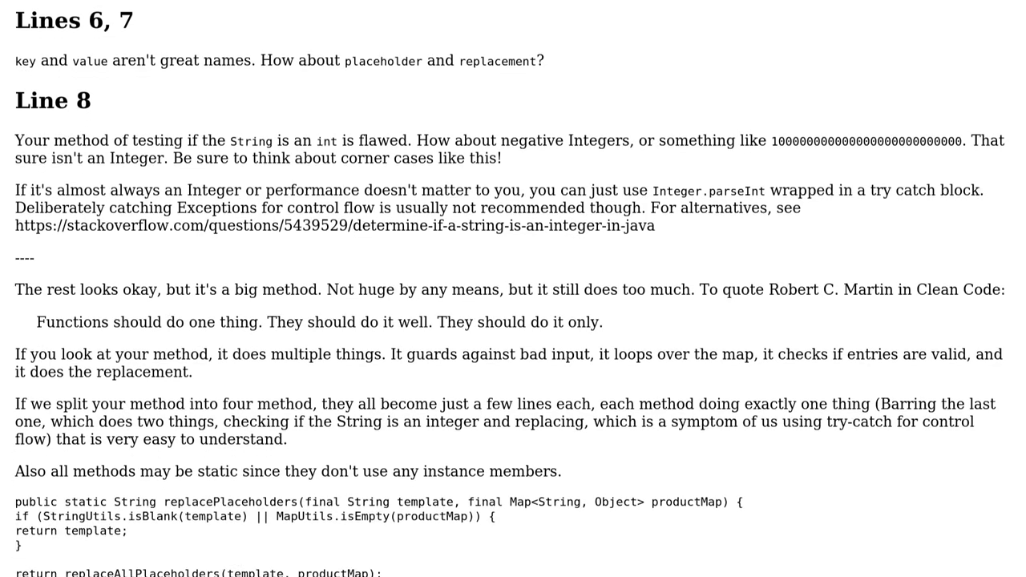
scroll("down", 3)
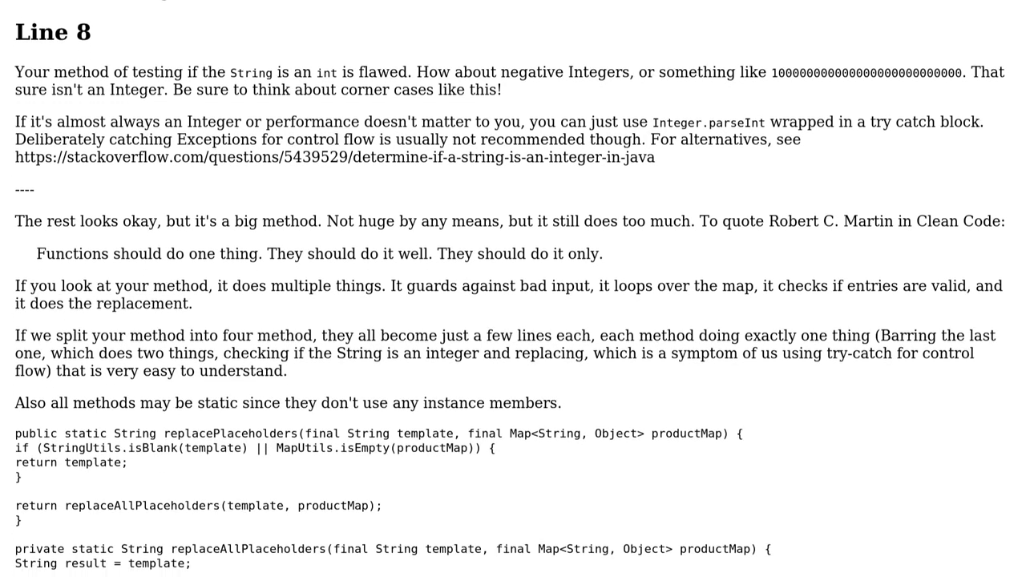
scroll("down", 3)
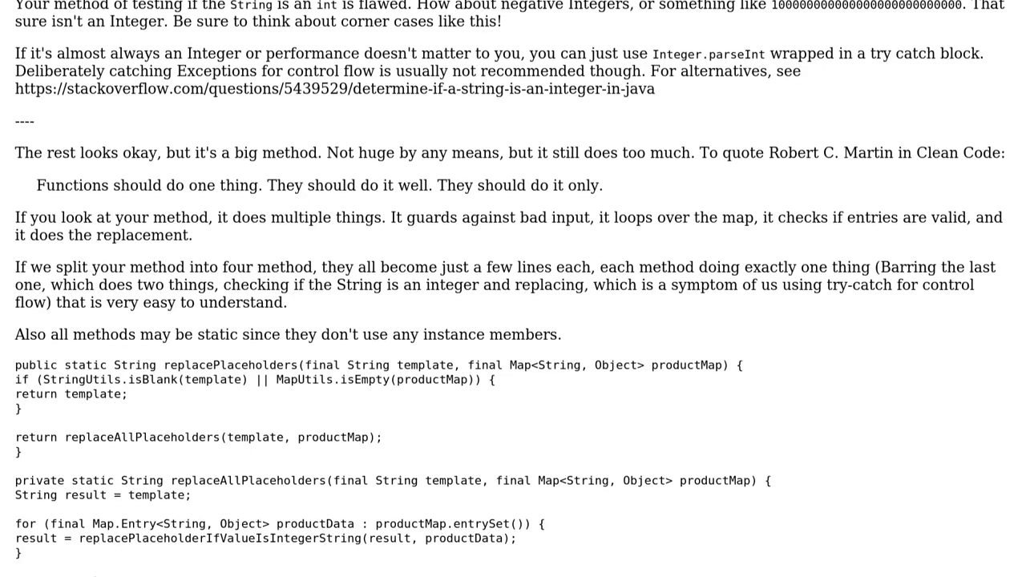
scroll("down", 3)
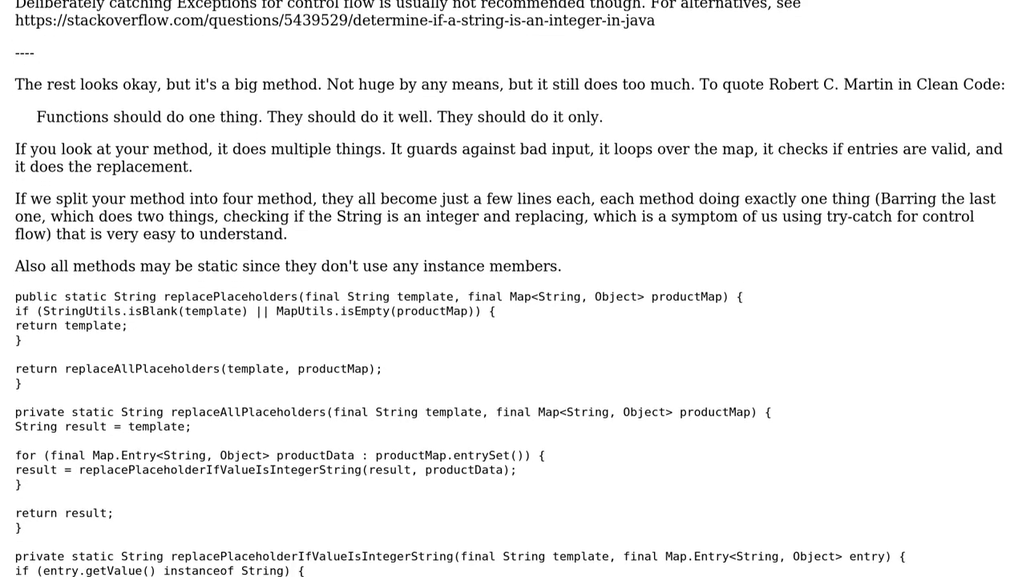
scroll("down", 3)
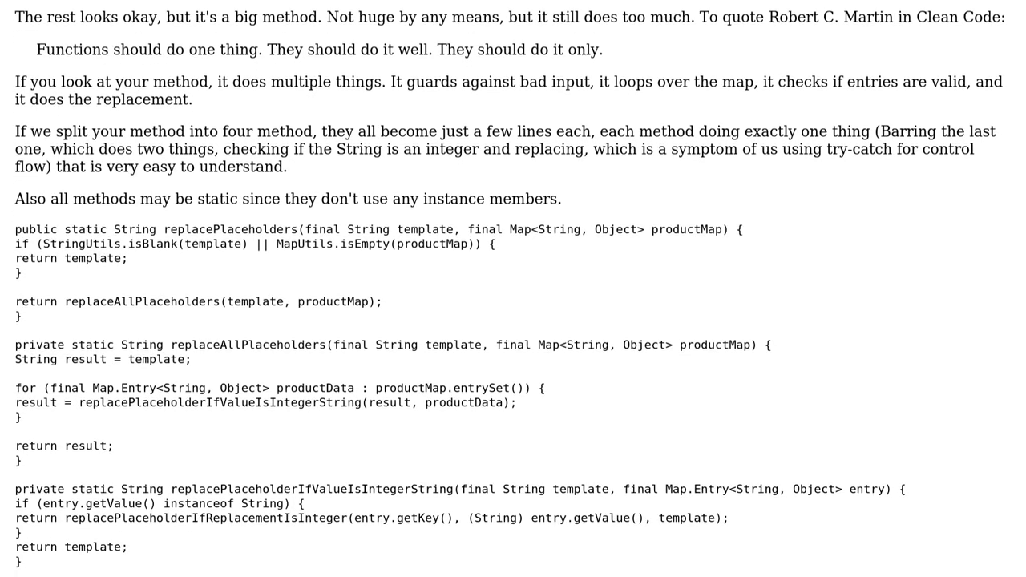
scroll("down", 3)
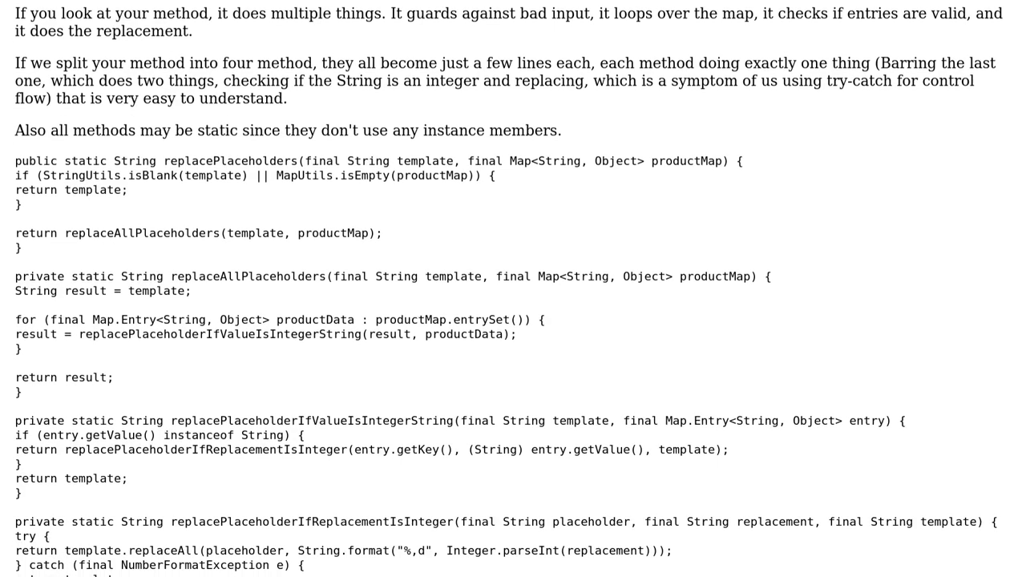
scroll("down", 3)
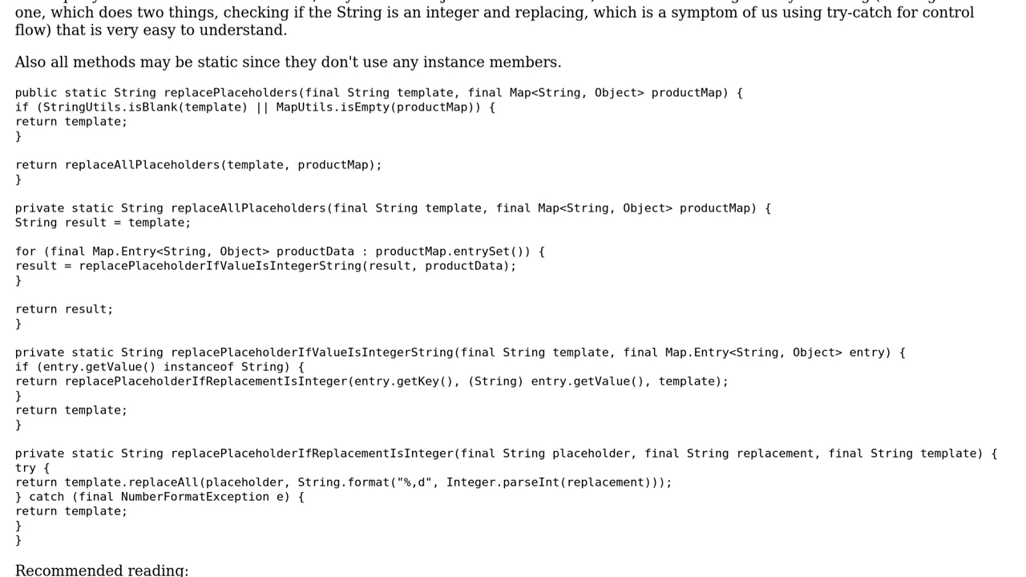
scroll("down", 3)
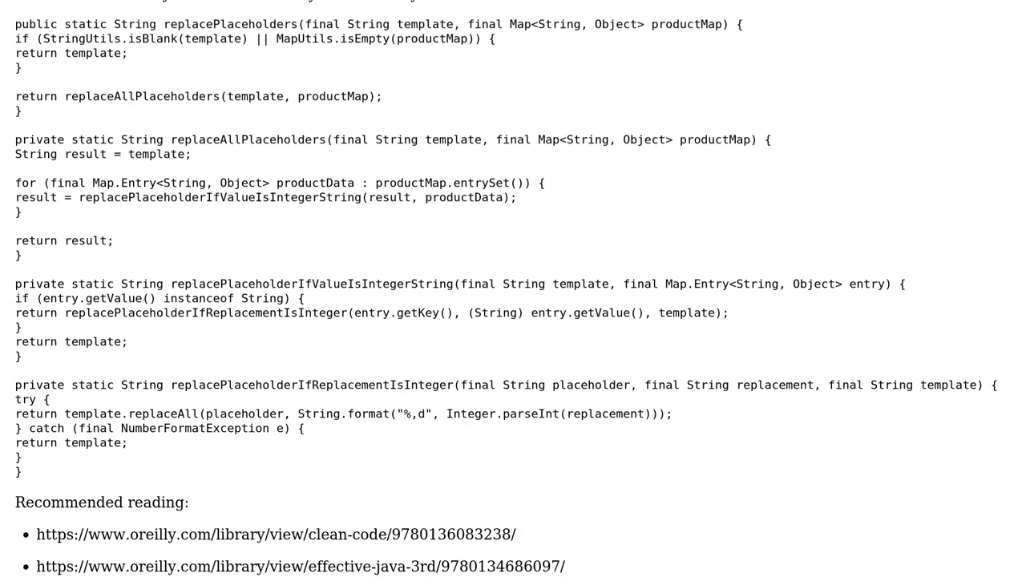
scroll("down", 3)
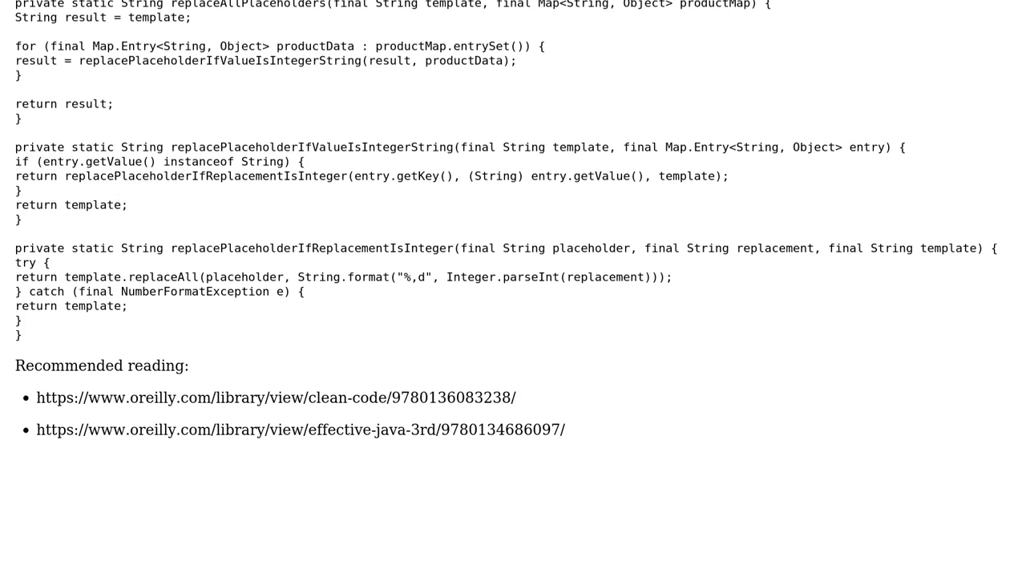
scroll("down", 3)
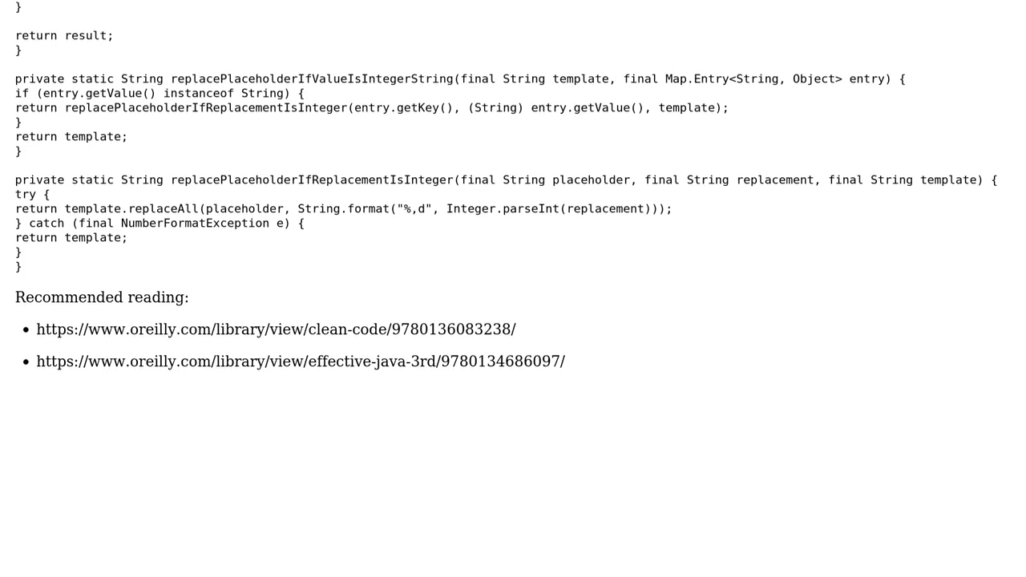
scroll("down", 3)
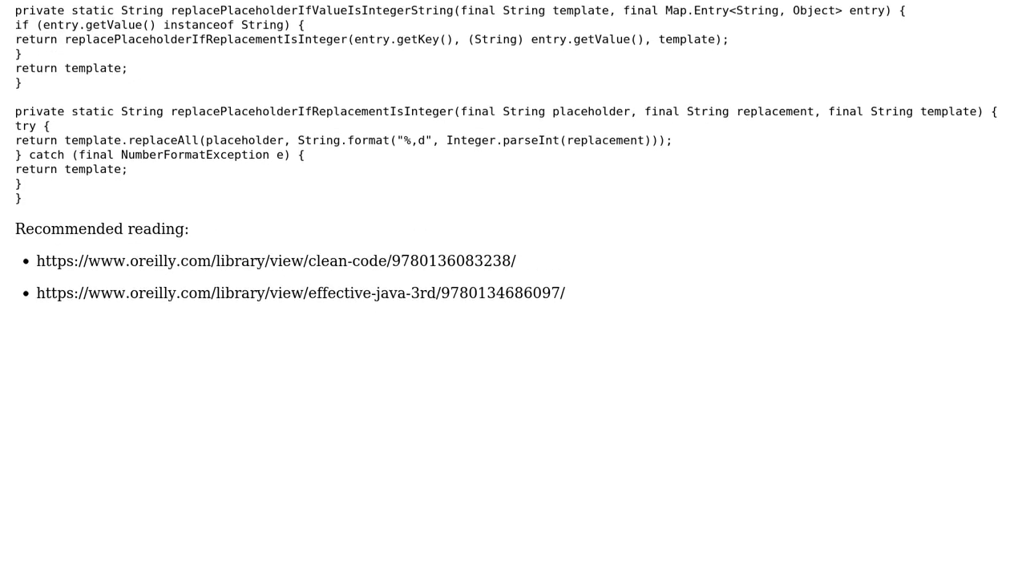
scroll("down", 3)
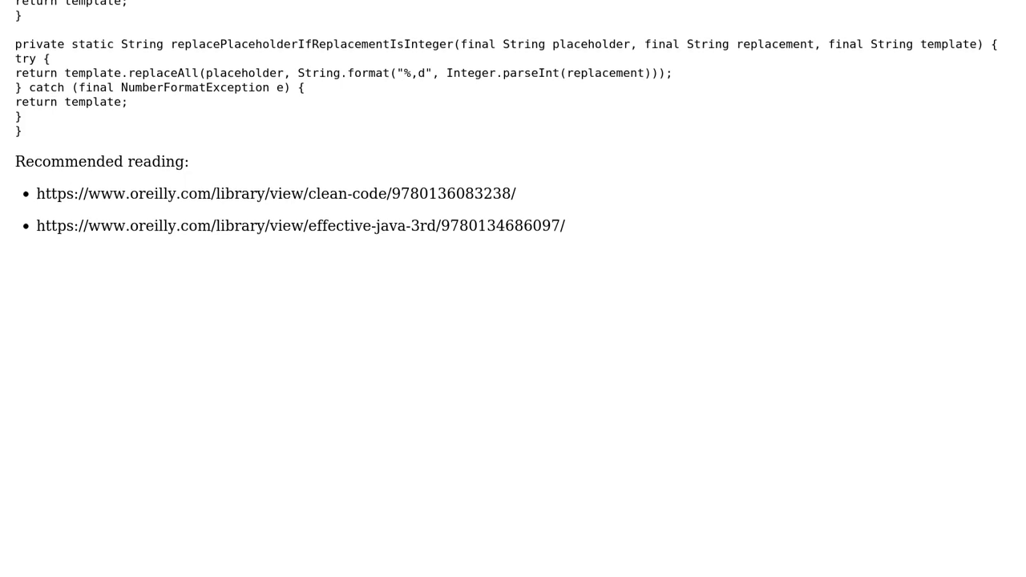
scroll("down", 3)
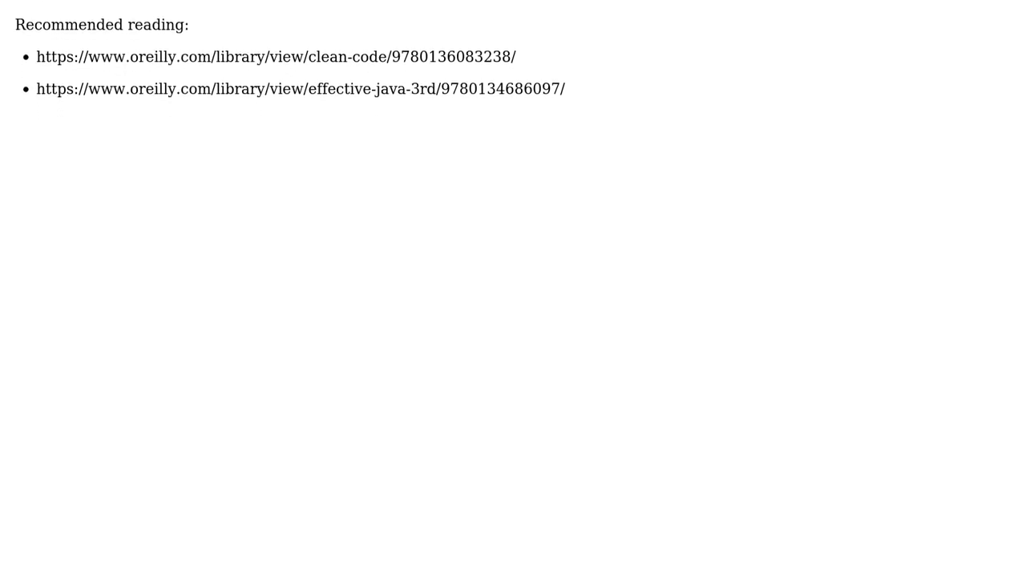
scroll("down", 3)
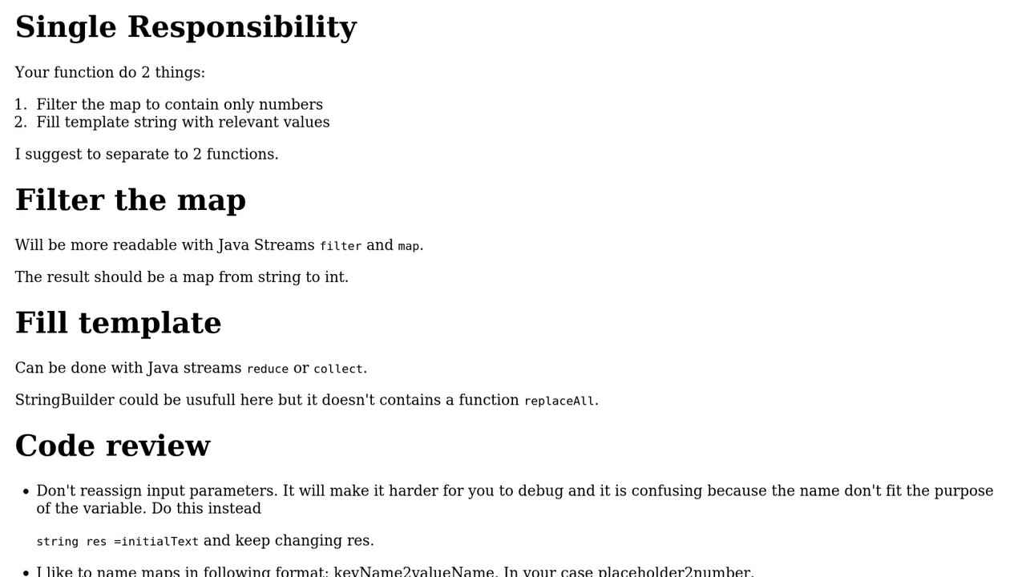
scroll("down", 3)
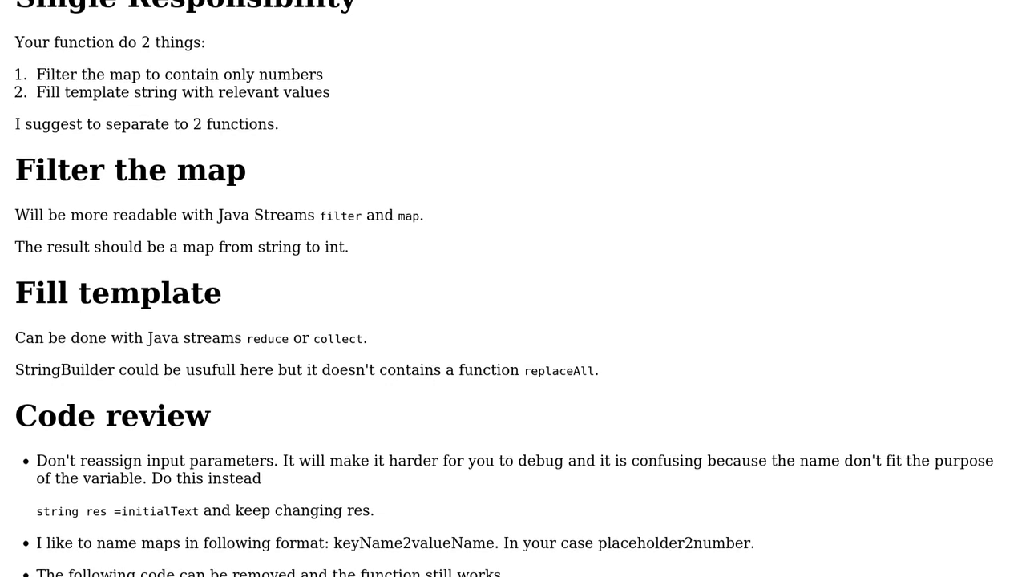
scroll("down", 3)
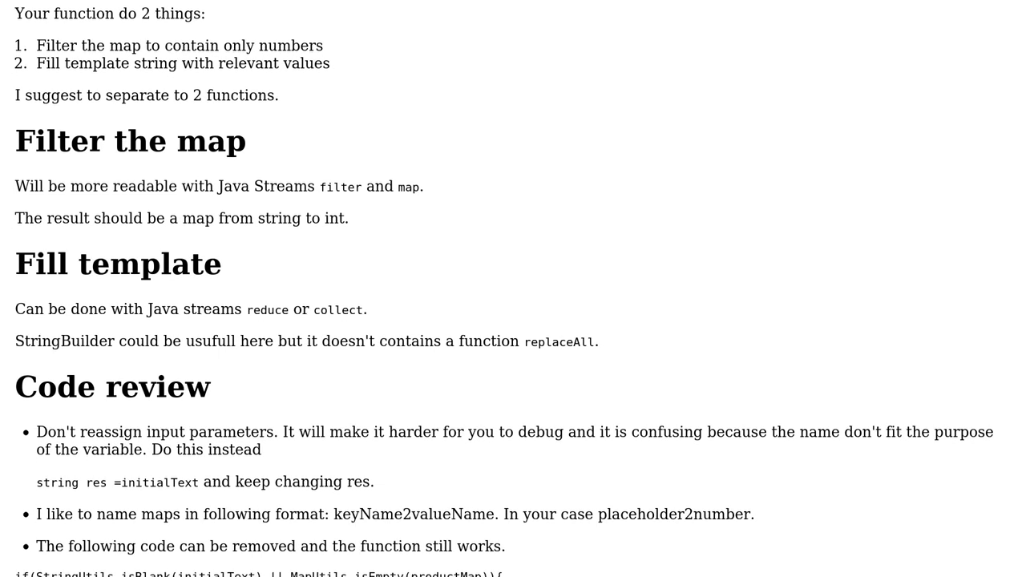
scroll("down", 3)
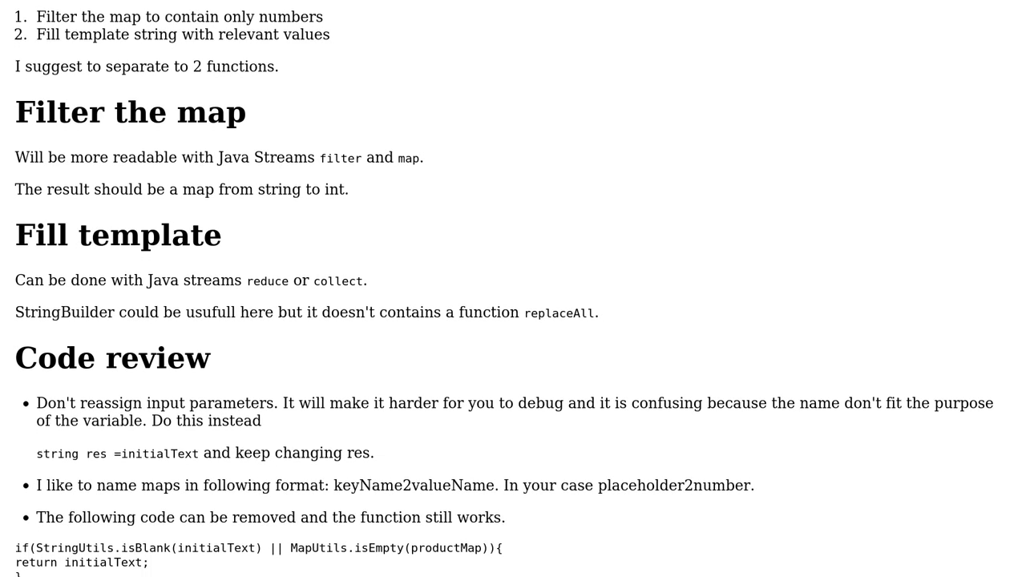
scroll("down", 3)
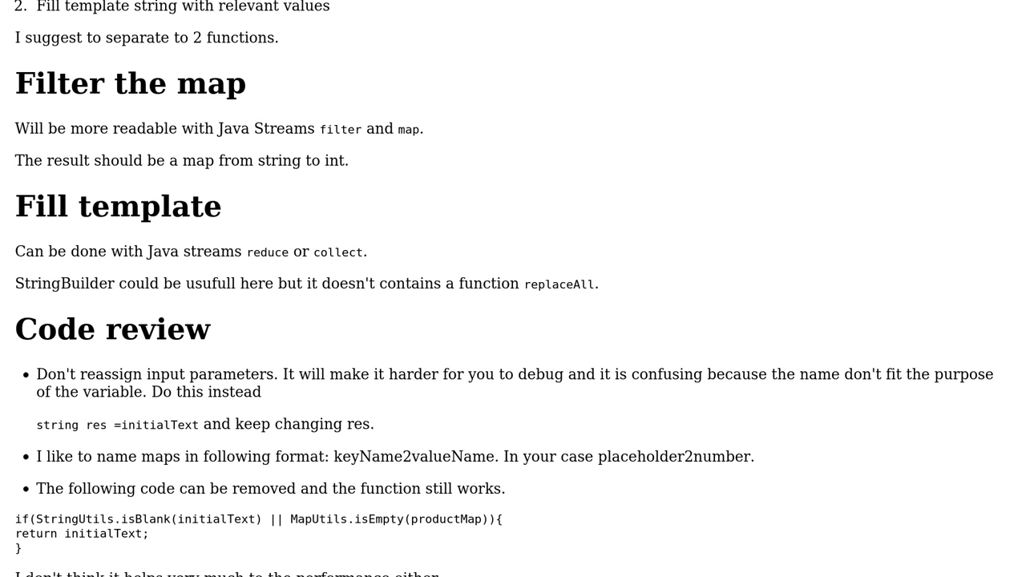
scroll("down", 3)
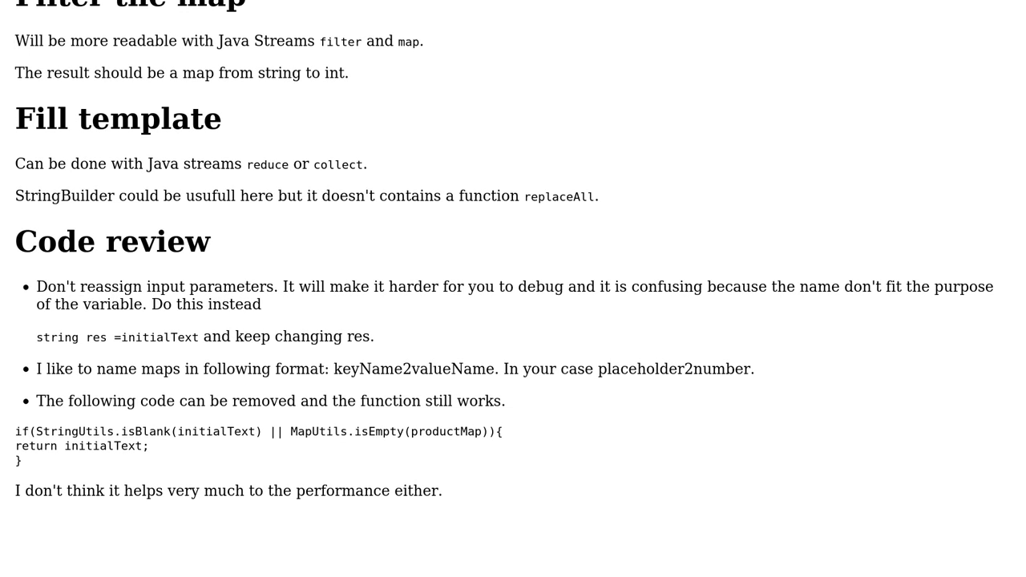
scroll("down", 3)
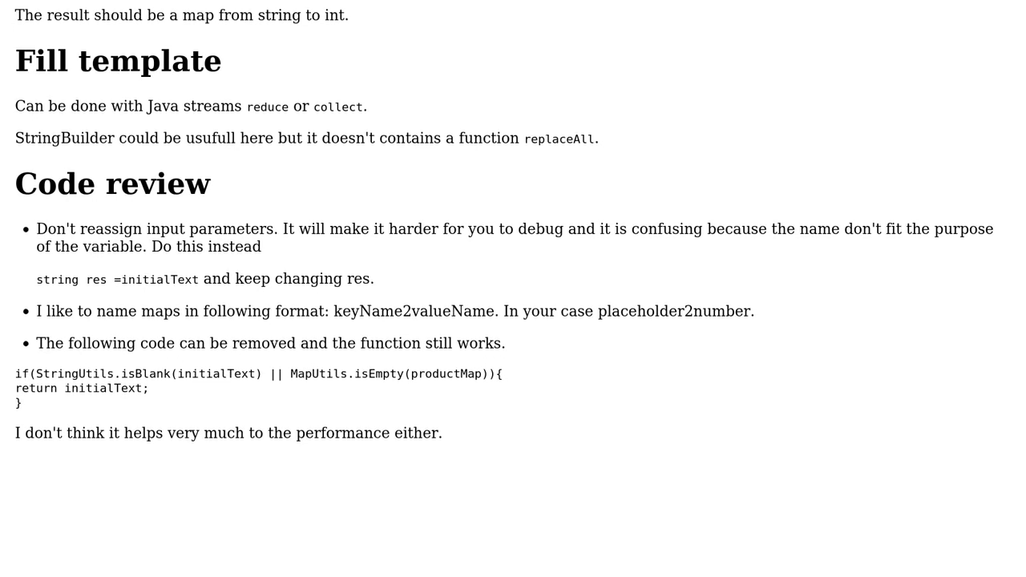
scroll("down", 3)
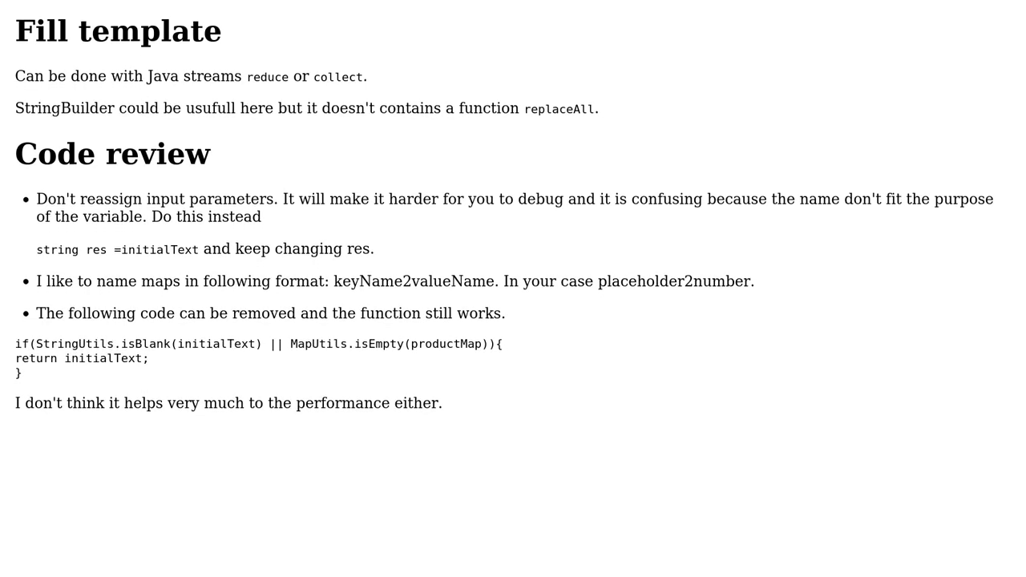
scroll("down", 3)
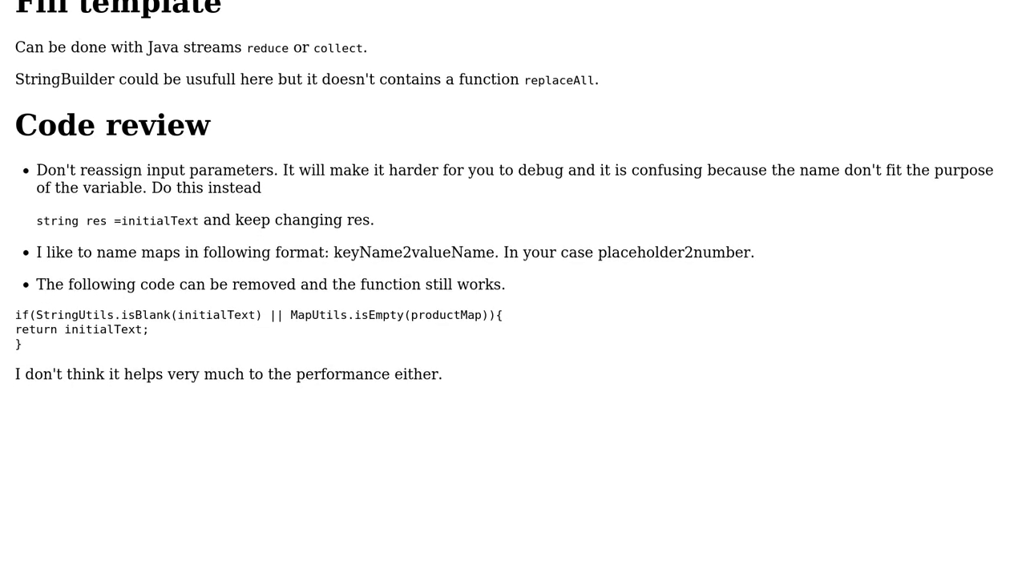
scroll("down", 3)
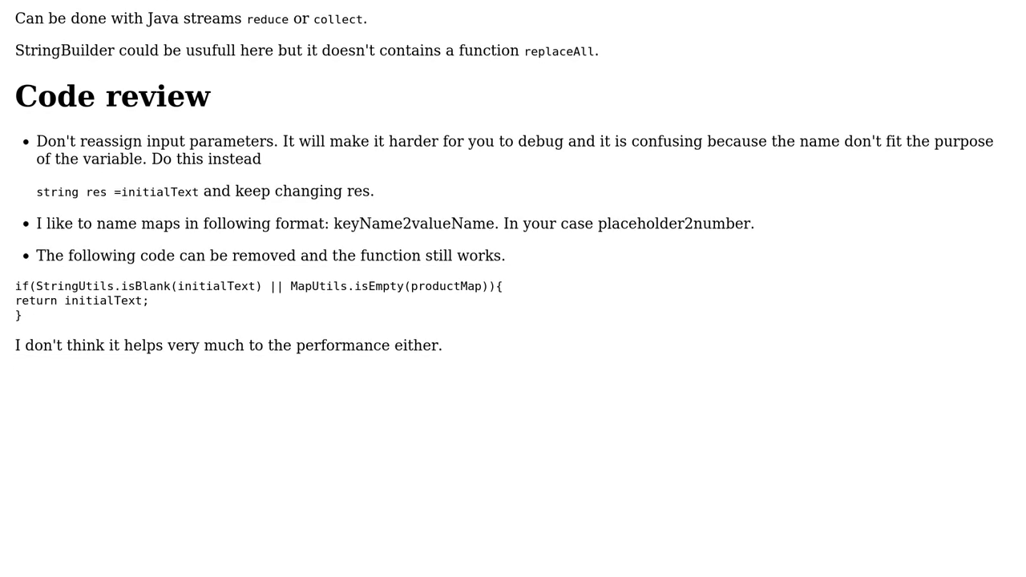
scroll("down", 3)
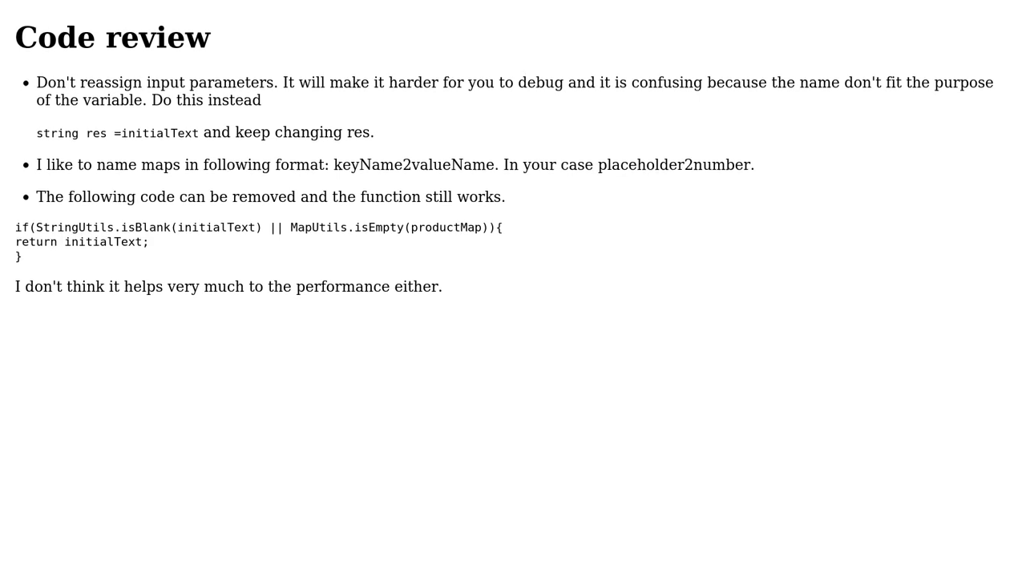
scroll("down", 3)
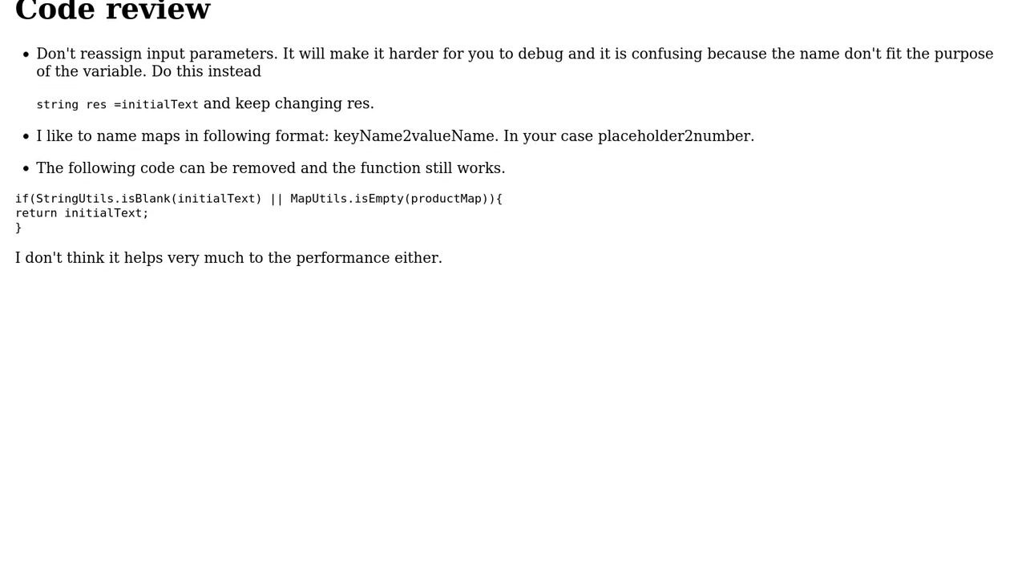
scroll("down", 3)
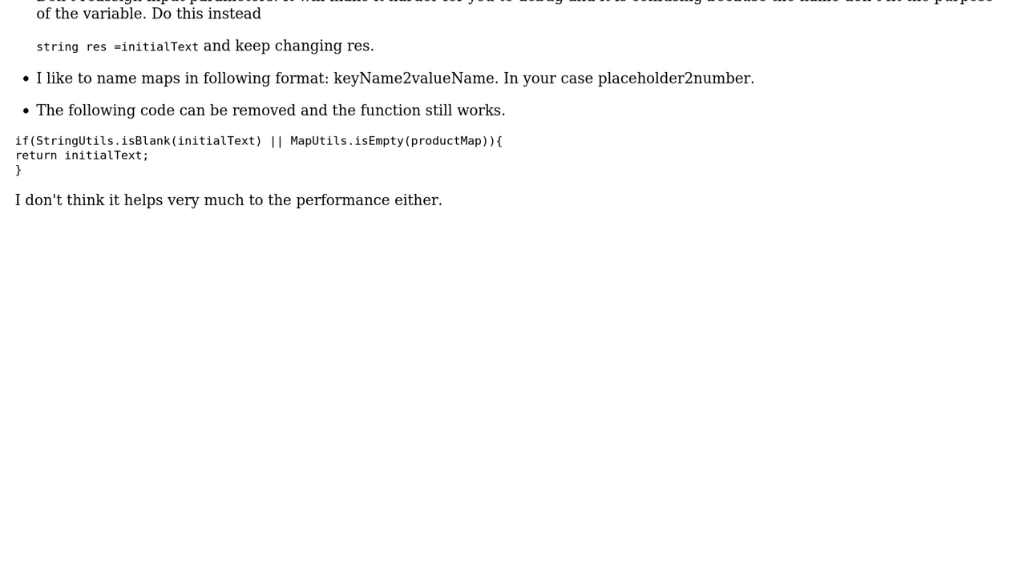
scroll("down", 3)
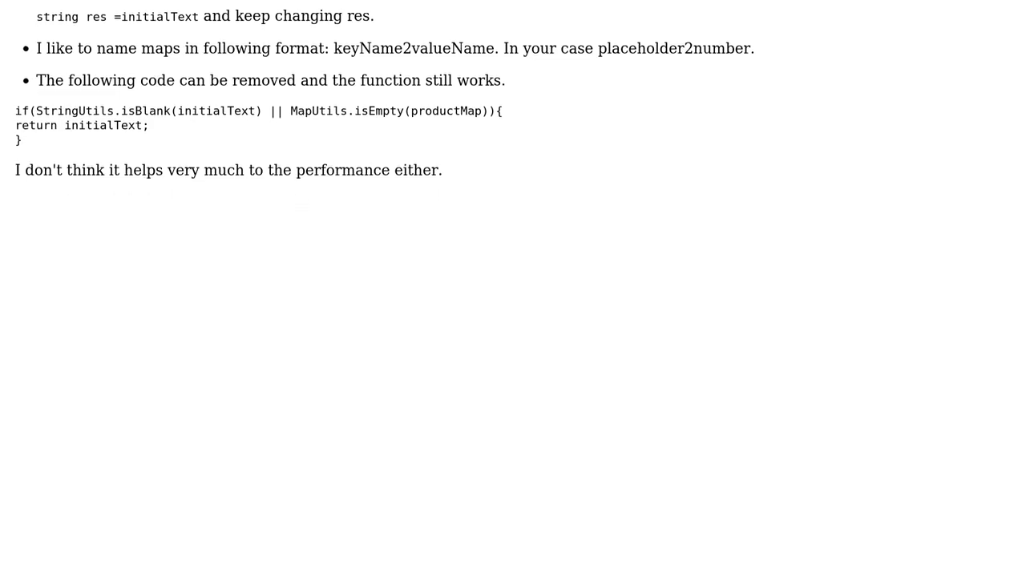
scroll("down", 3)
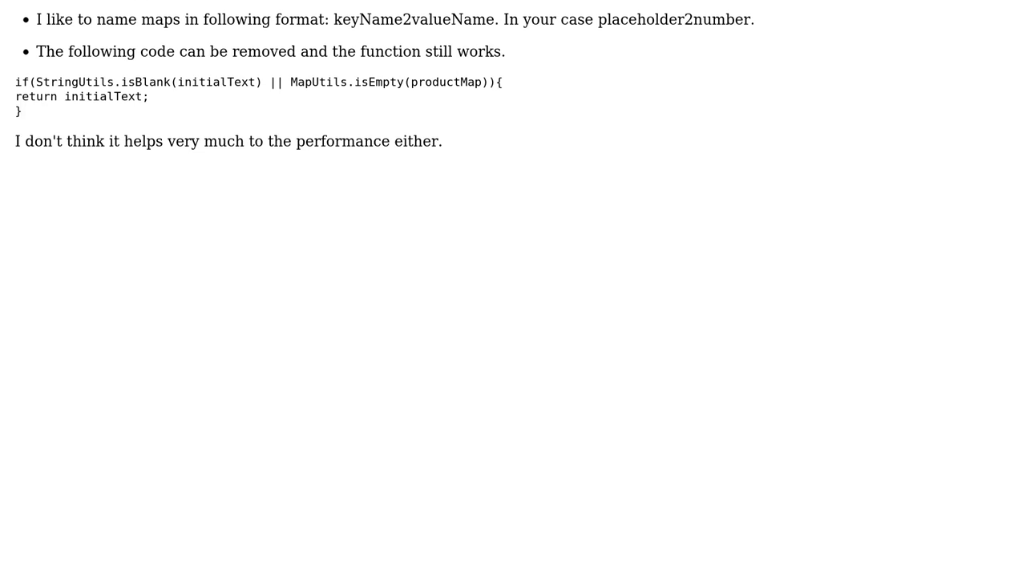
scroll("down", 3)
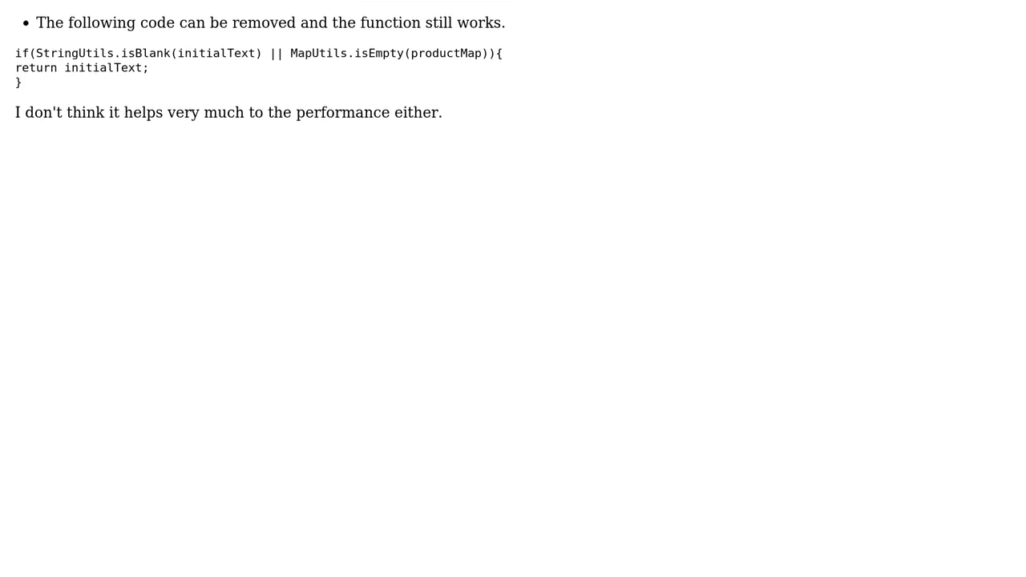
scroll("down", 3)
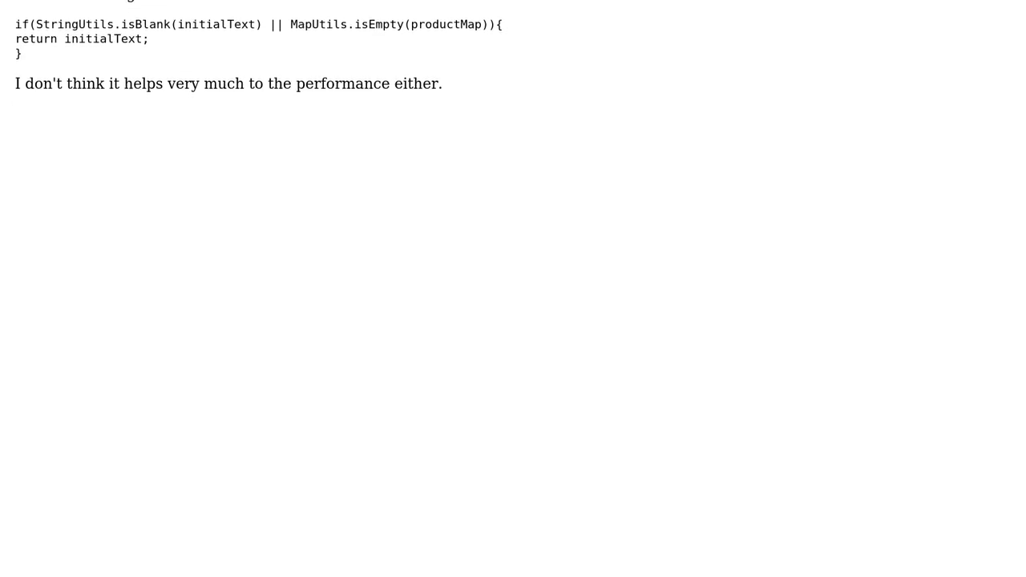